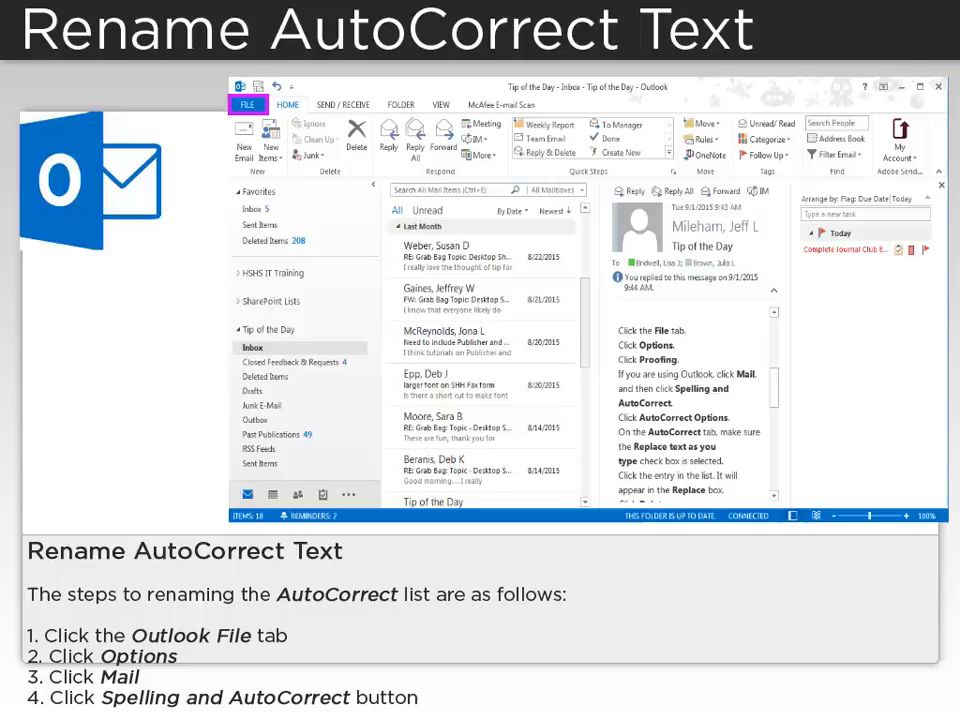
# Reach the AutoCorrect settings via File, Options, Mail, Spelling and Autocorrect, AutoCorrect Options.
pyautogui.click(246, 104)
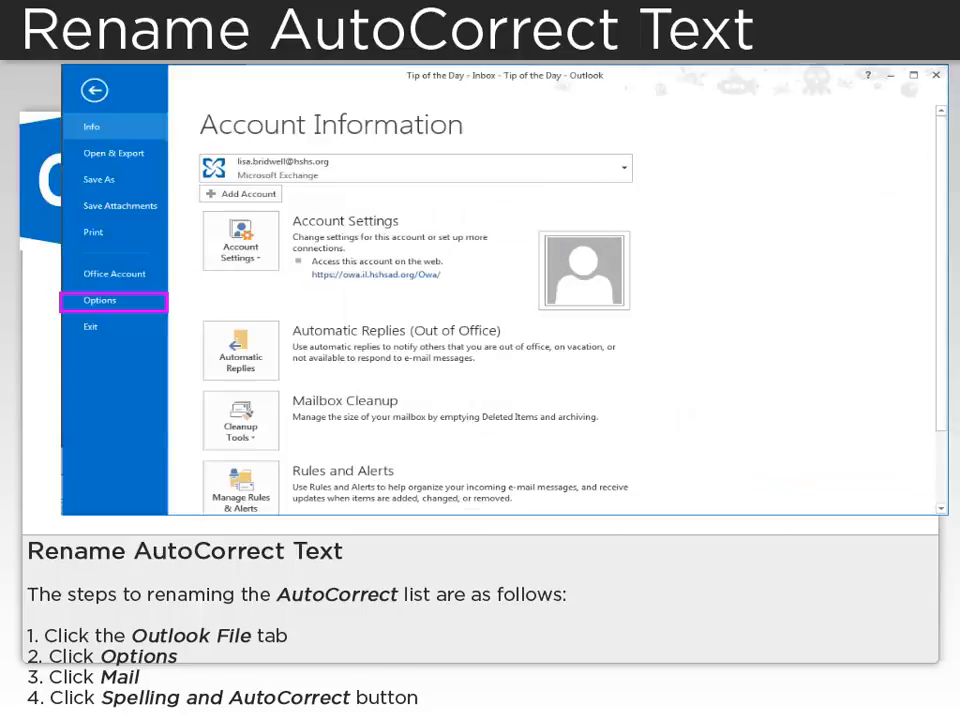
pyautogui.click(100, 300)
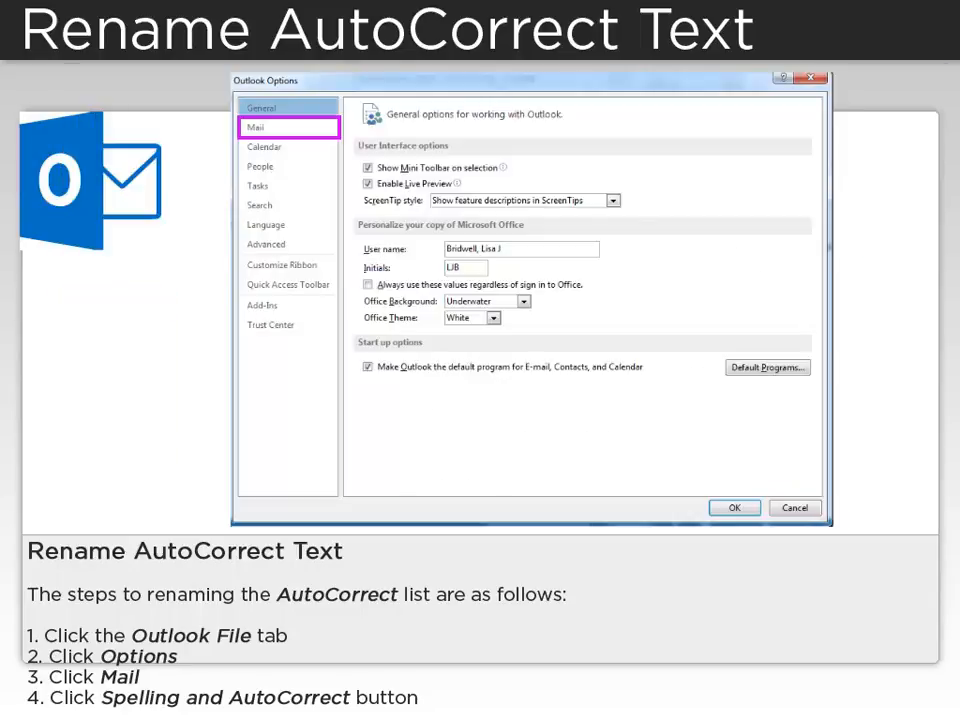
pyautogui.click(256, 128)
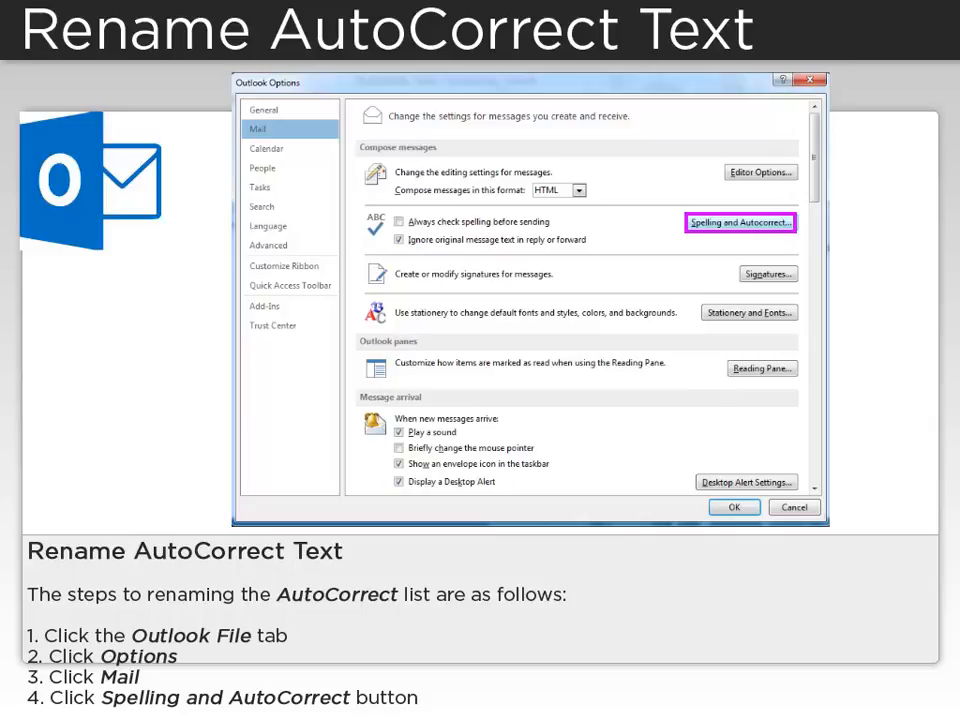
pyautogui.click(752, 222)
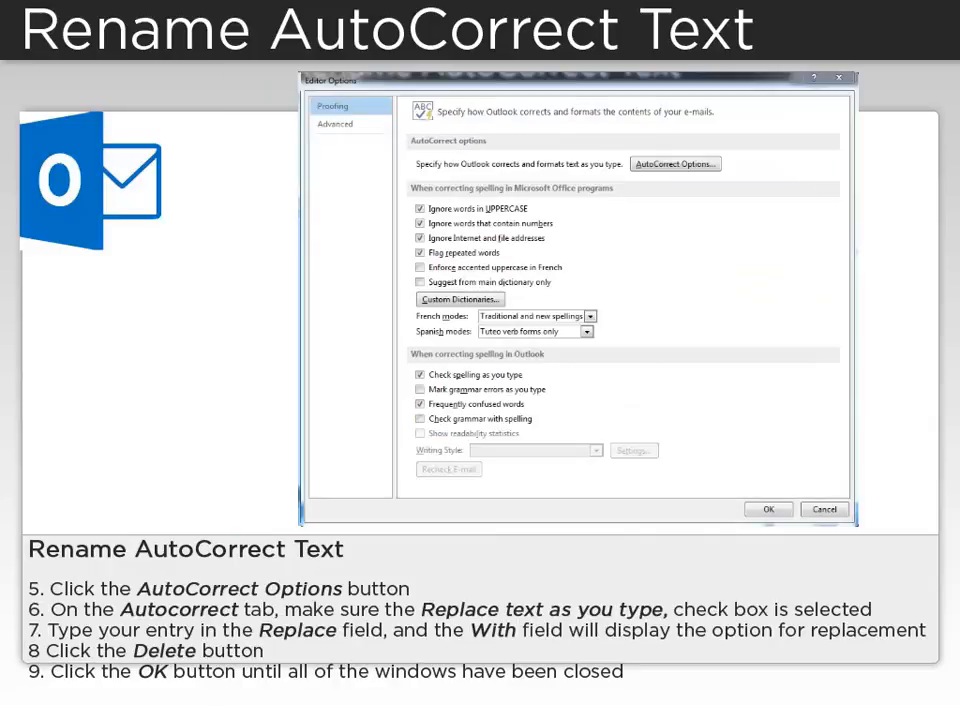
pyautogui.click(672, 164)
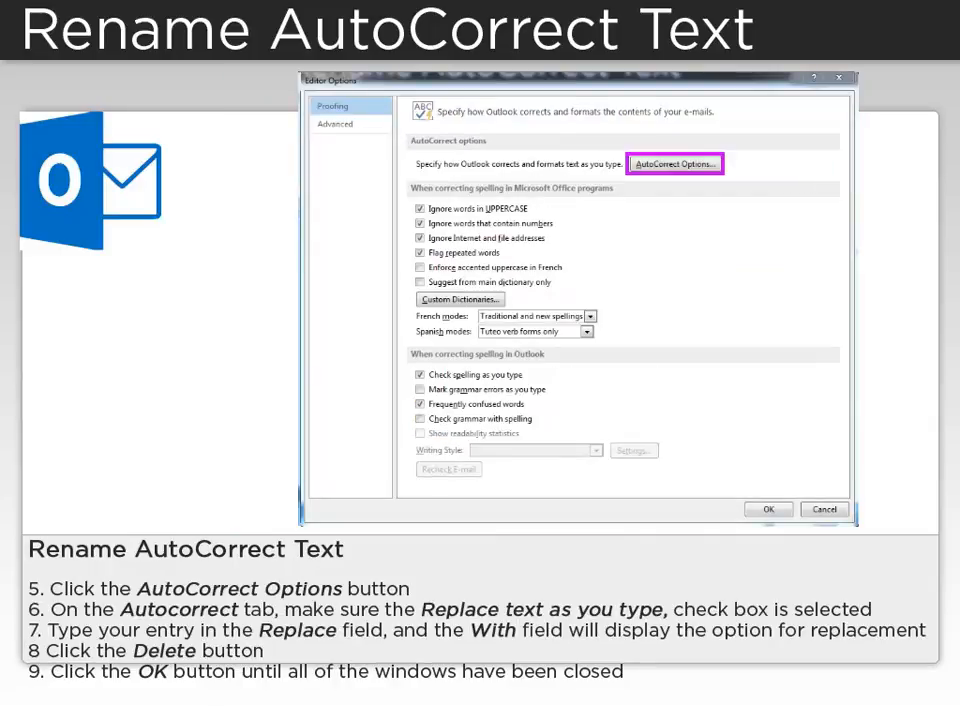
pyautogui.click(676, 164)
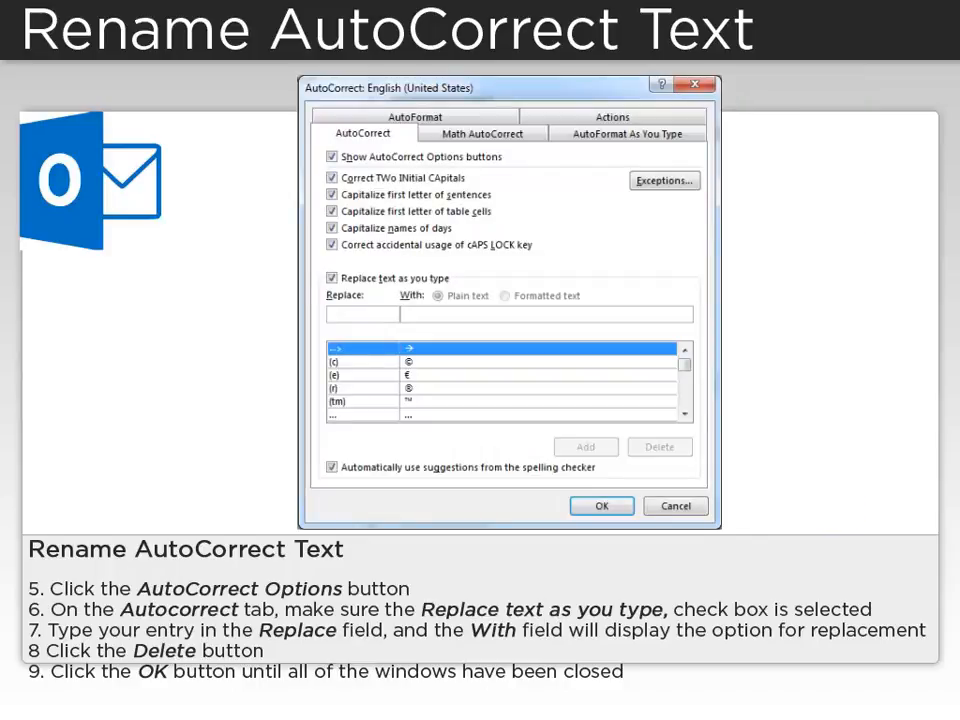
# With Replace text as you type checked, look up the 'ehr' → 'her' entry and delete it.
pyautogui.click(332, 276)
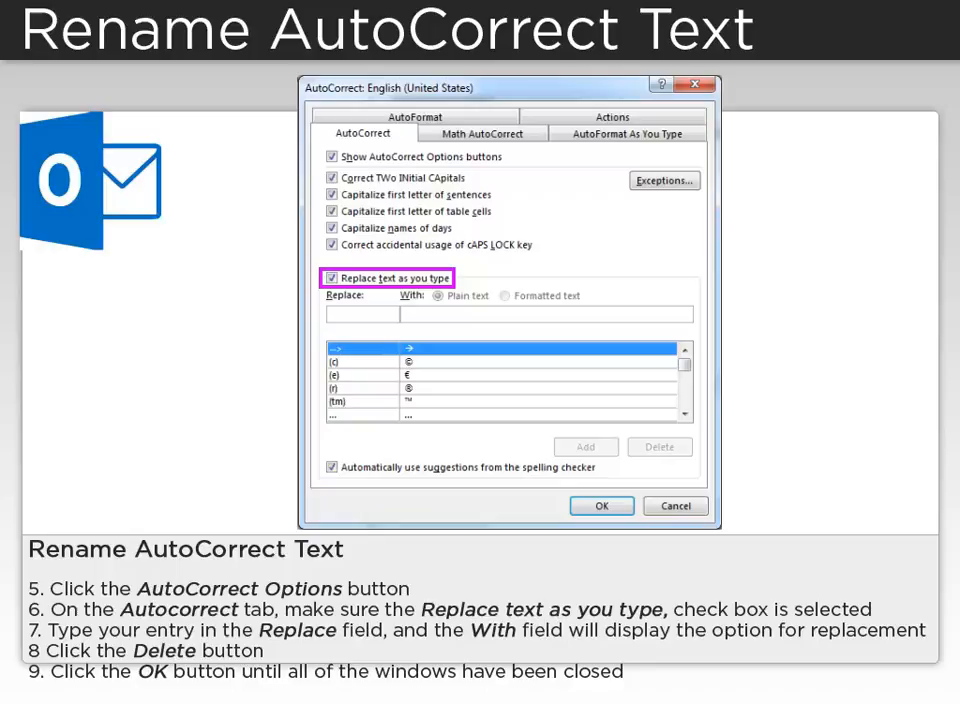
pyautogui.write('ehr')
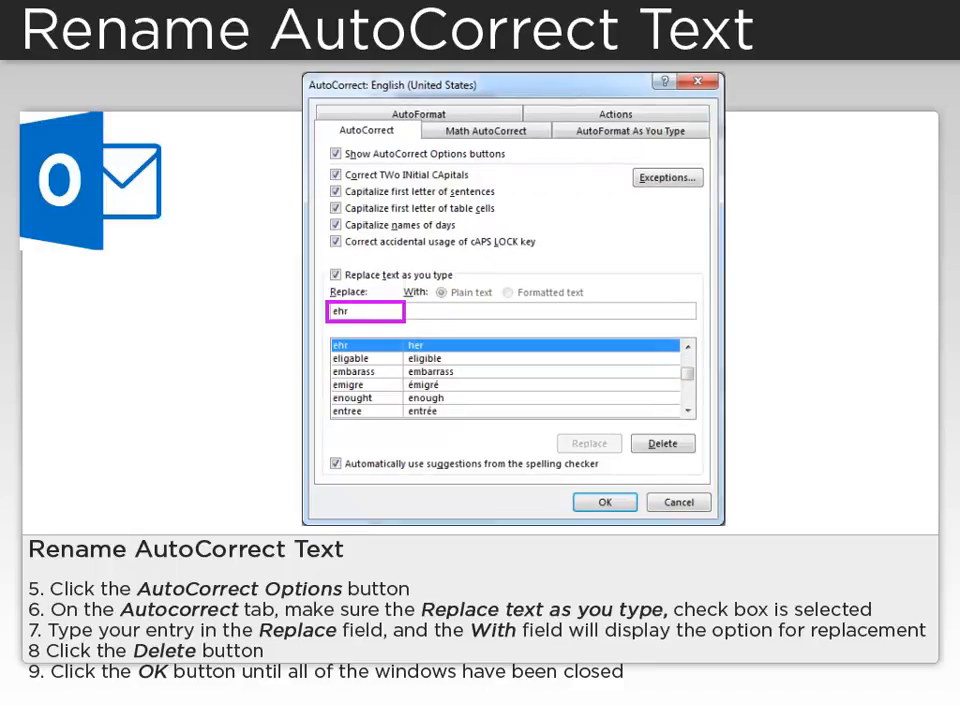
pyautogui.click(550, 312)
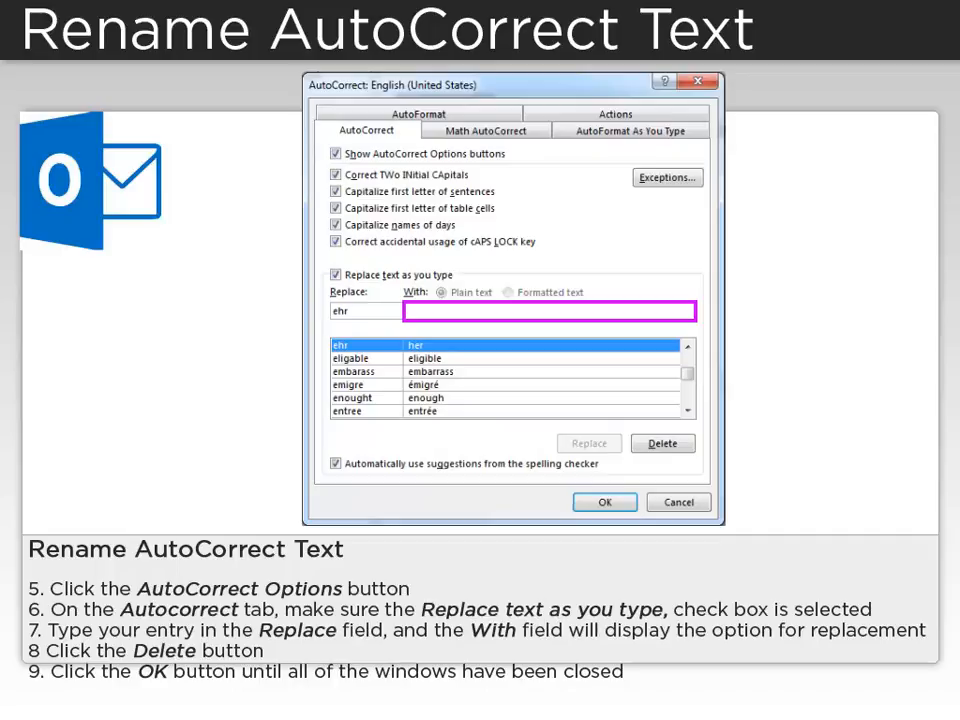
pyautogui.click(662, 444)
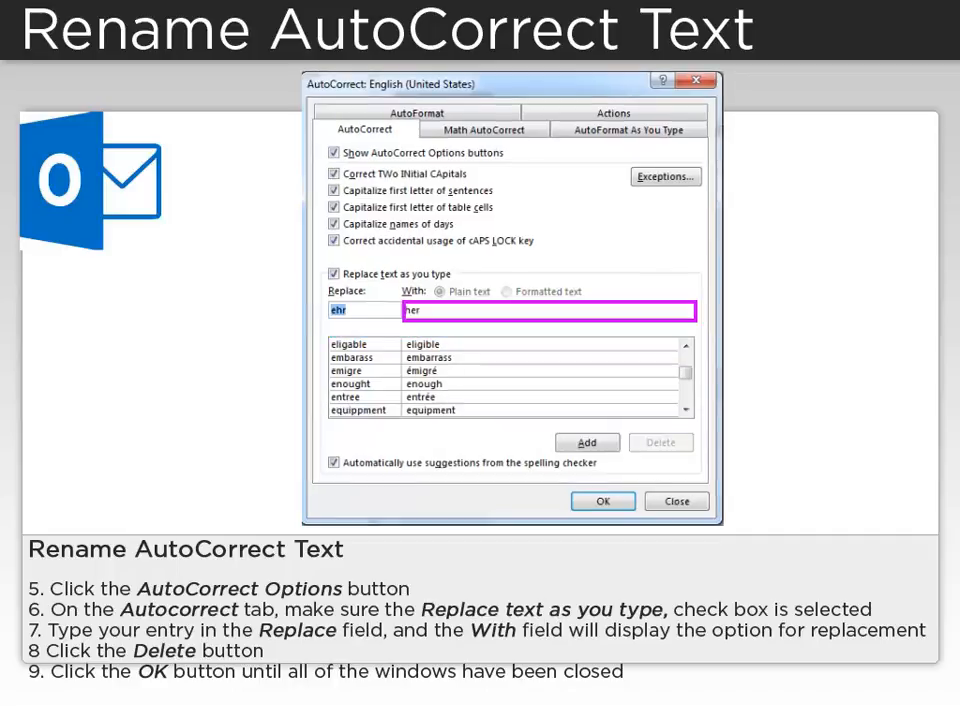
pyautogui.click(660, 444)
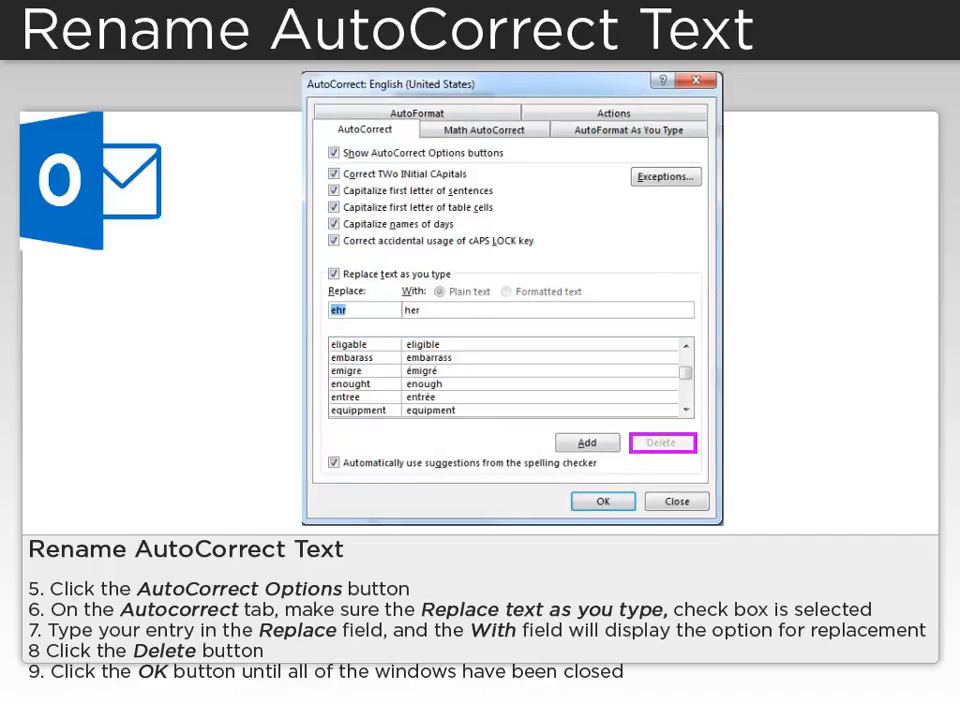